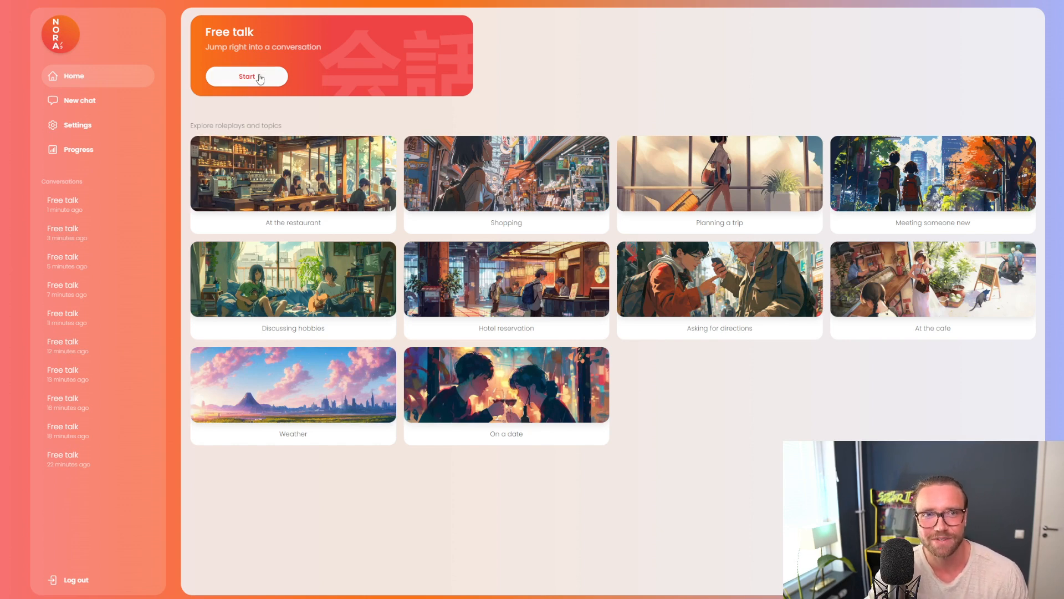
Start a new Free talk conversation about weekend plans with the Nora tutor.
{"action": "left_click", "coordinate": [246, 76]}
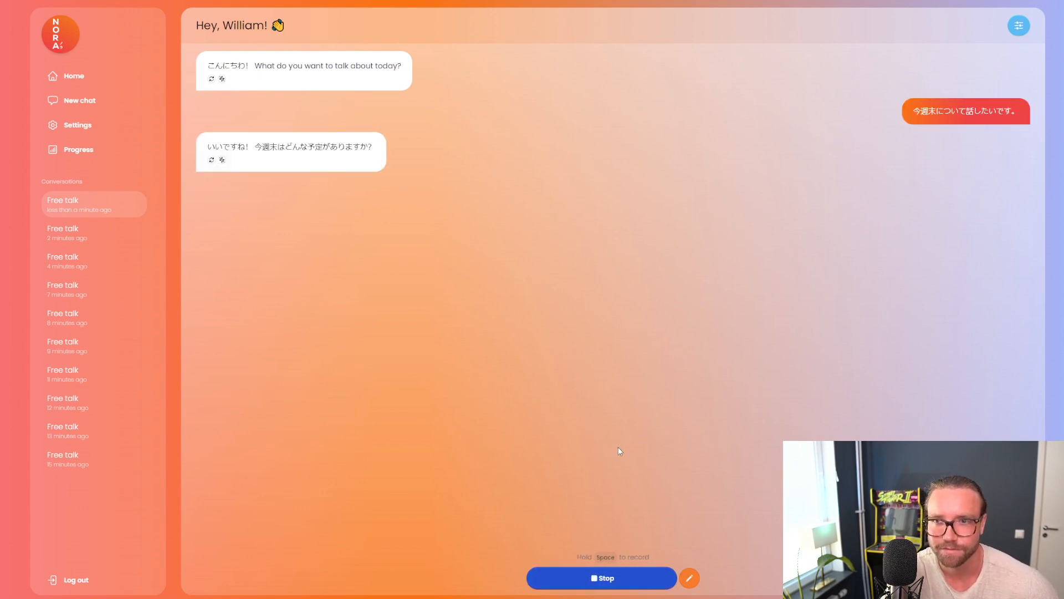
{"action": "mouse_move", "coordinate": [607, 474]}
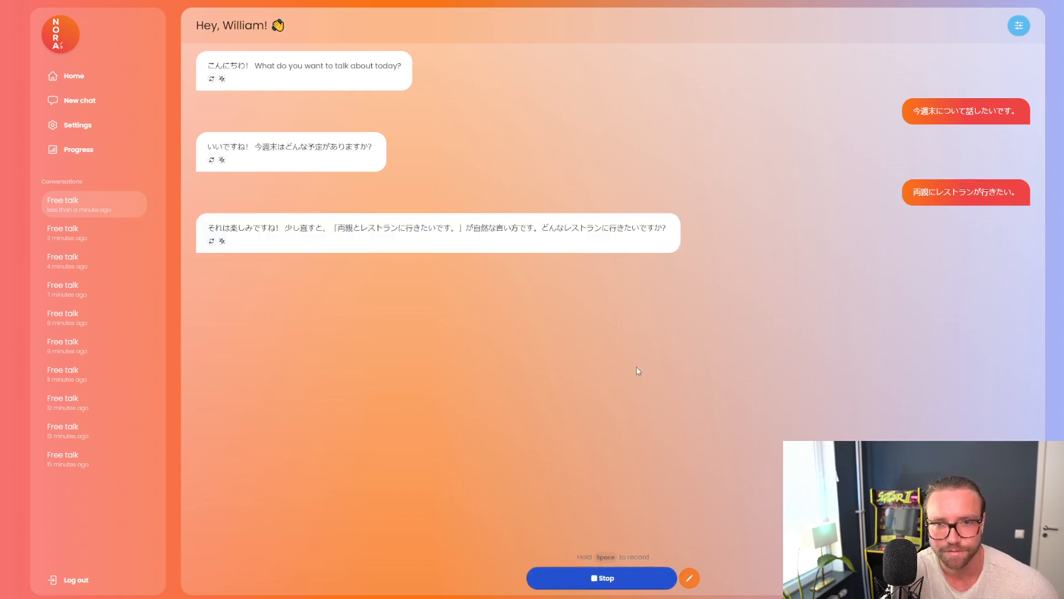
{"action": "mouse_move", "coordinate": [645, 378]}
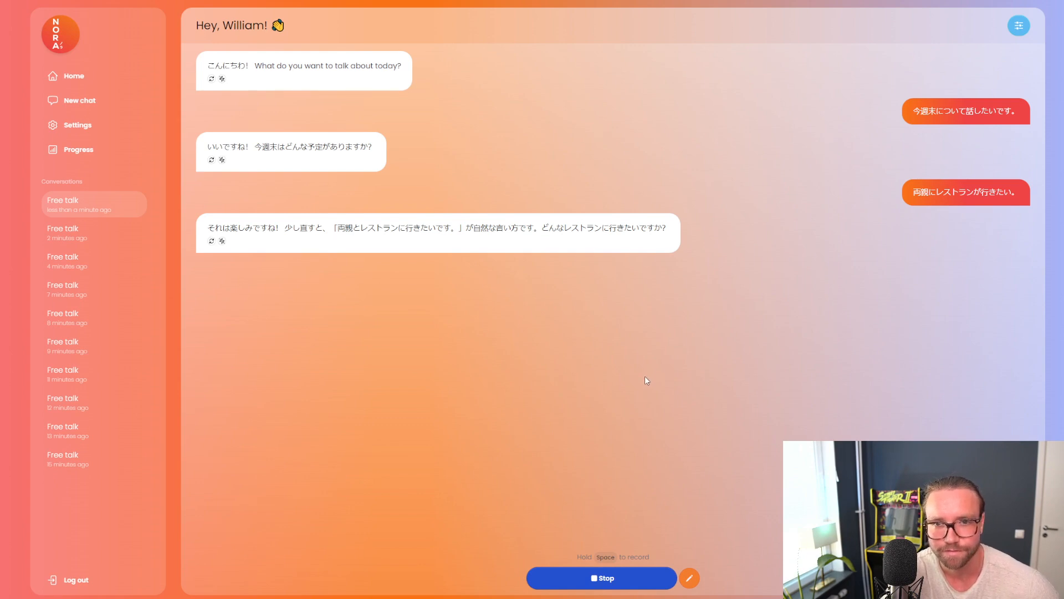
{"action": "mouse_move", "coordinate": [642, 381]}
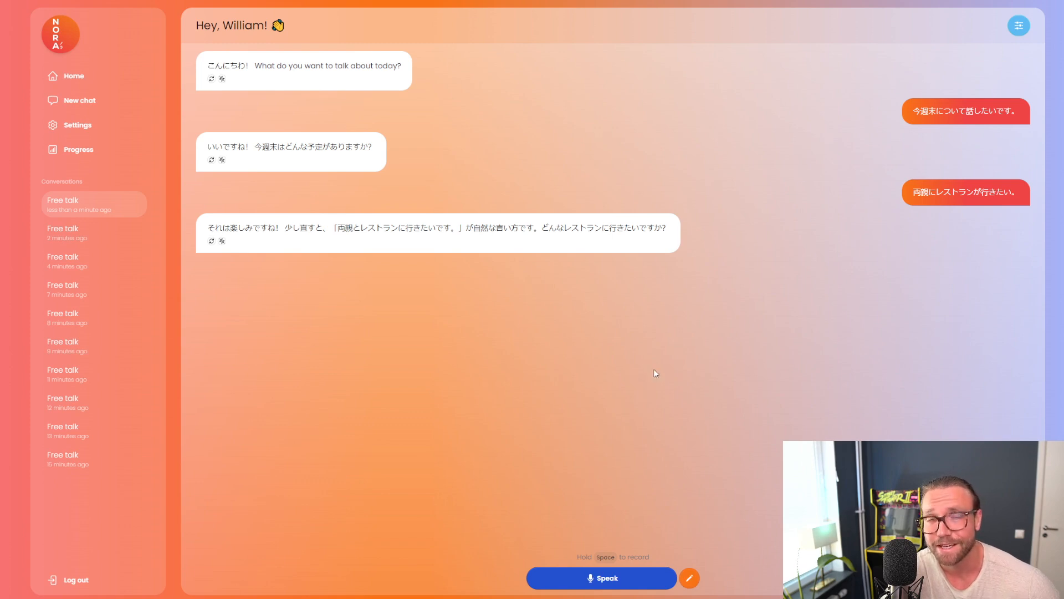
{"action": "mouse_move", "coordinate": [649, 372]}
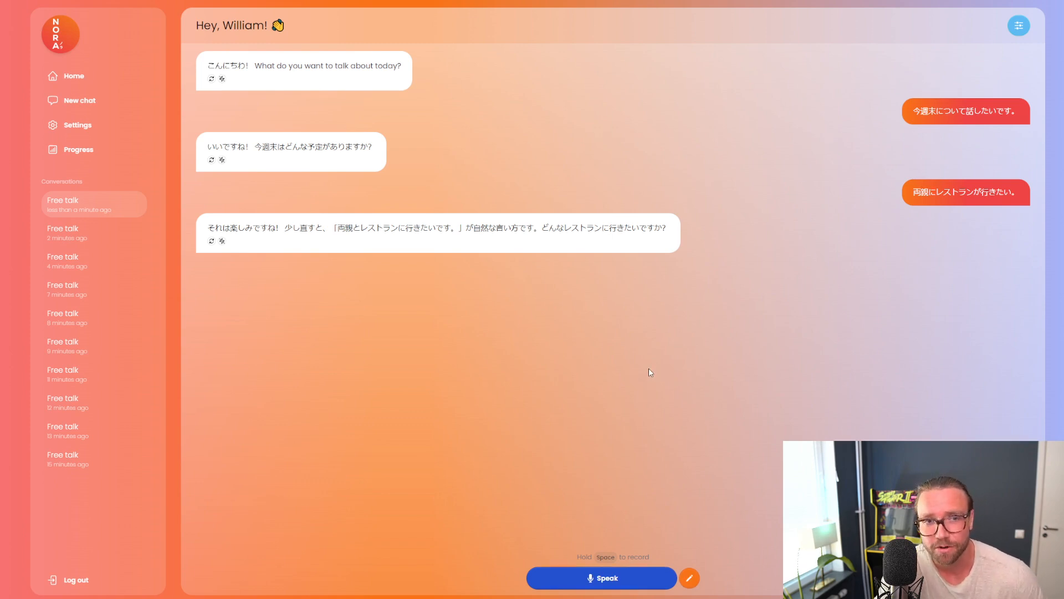
{"action": "mouse_move", "coordinate": [641, 380]}
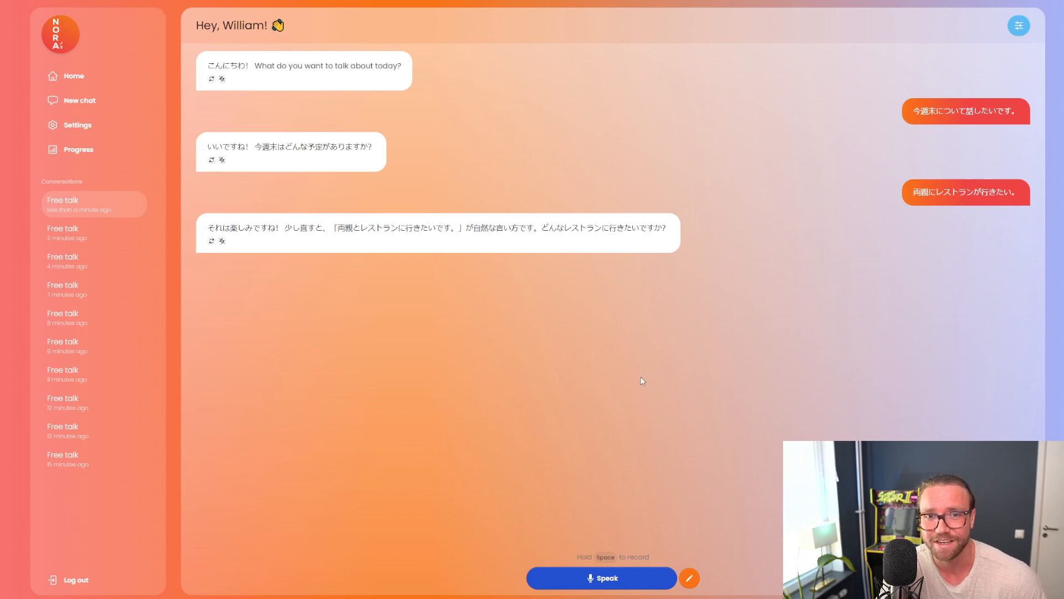
{"action": "mouse_move", "coordinate": [657, 374]}
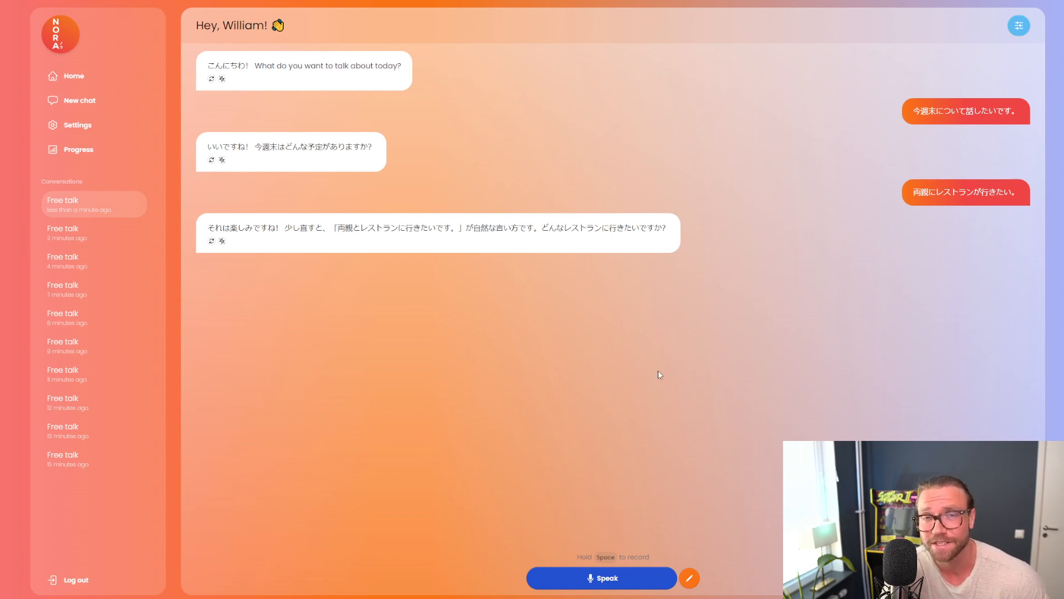
{"action": "mouse_move", "coordinate": [950, 57]}
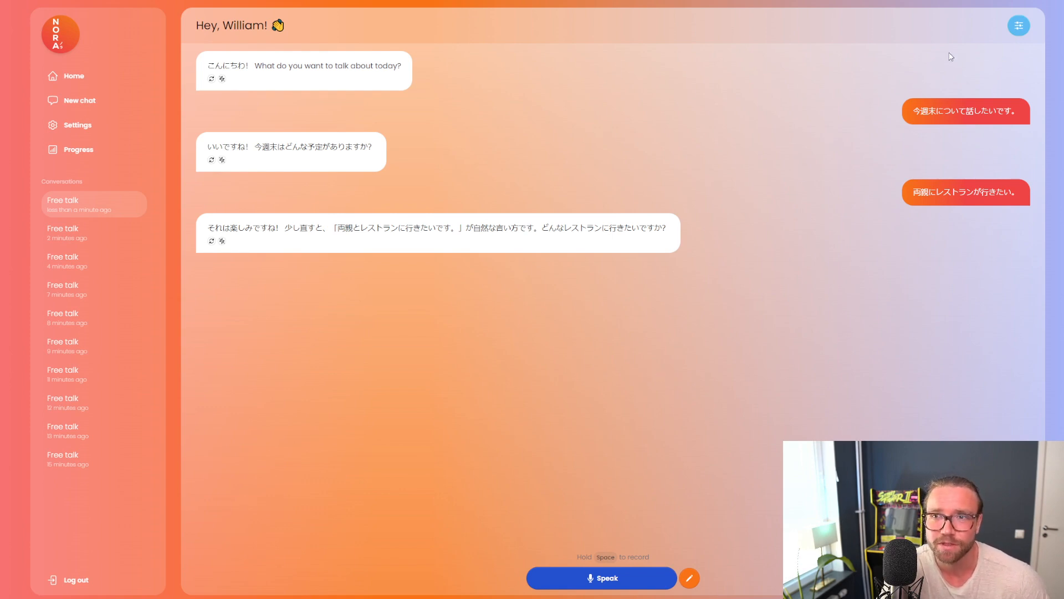
Open chat settings showing Bilingual, formal tone, strict correction and normal talking speed.
{"action": "left_click", "coordinate": [1018, 26]}
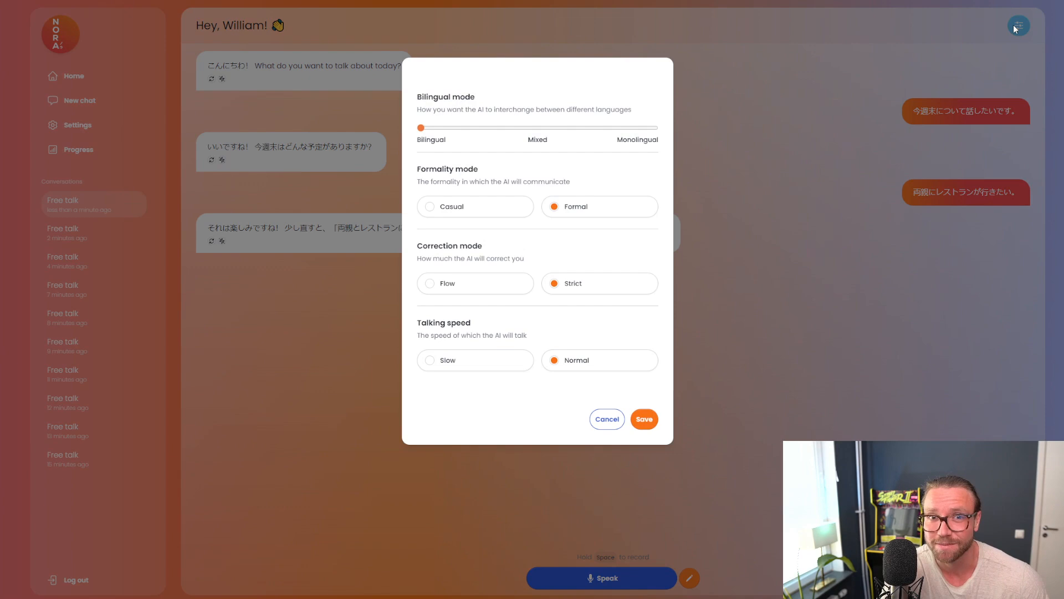
{"action": "mouse_move", "coordinate": [832, 134]}
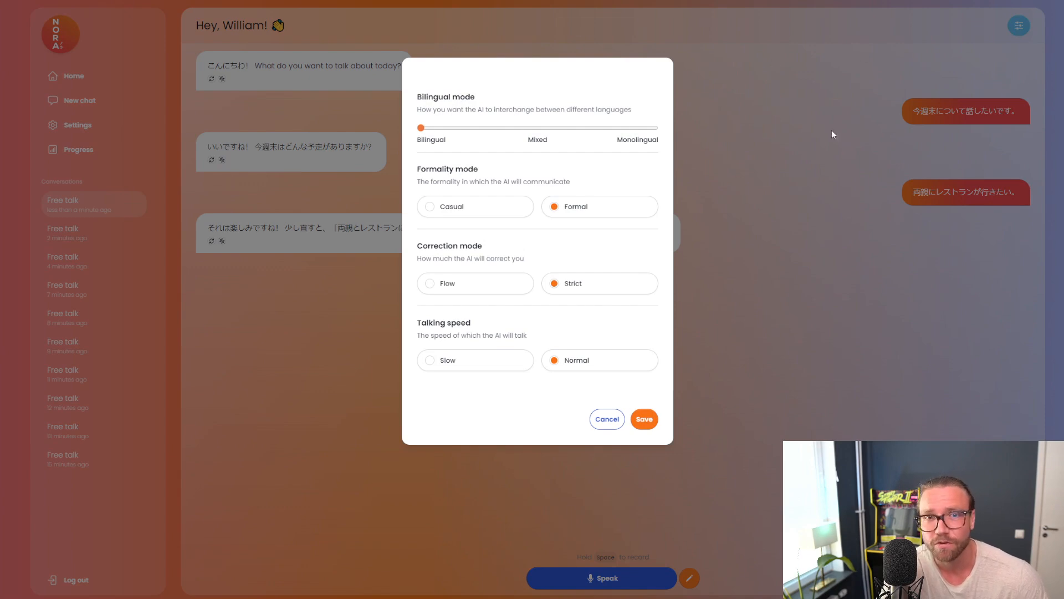
{"action": "mouse_move", "coordinate": [804, 106]}
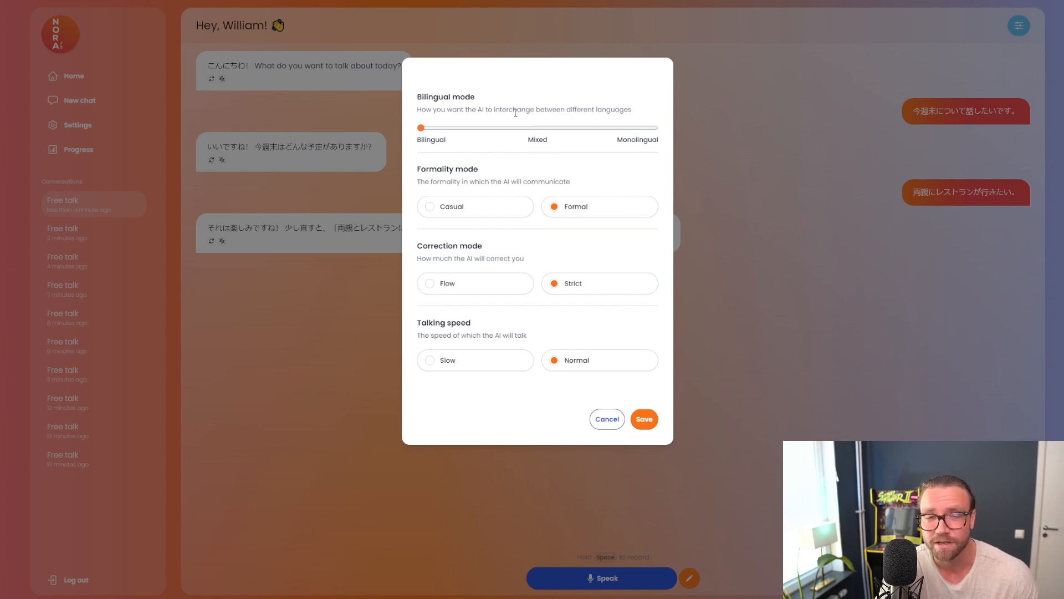
{"action": "mouse_move", "coordinate": [459, 153]}
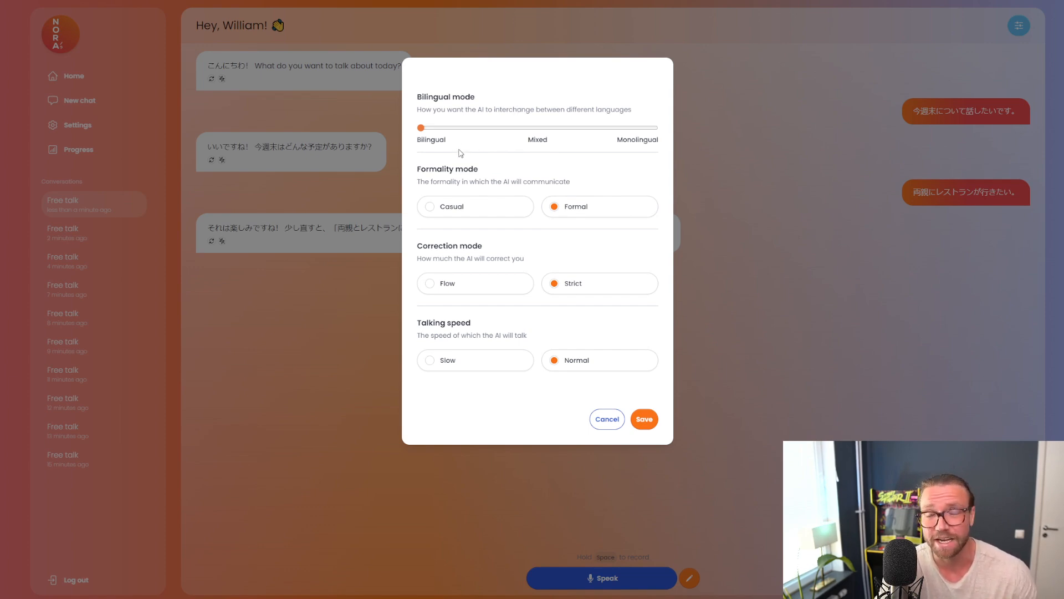
{"action": "mouse_move", "coordinate": [477, 157]}
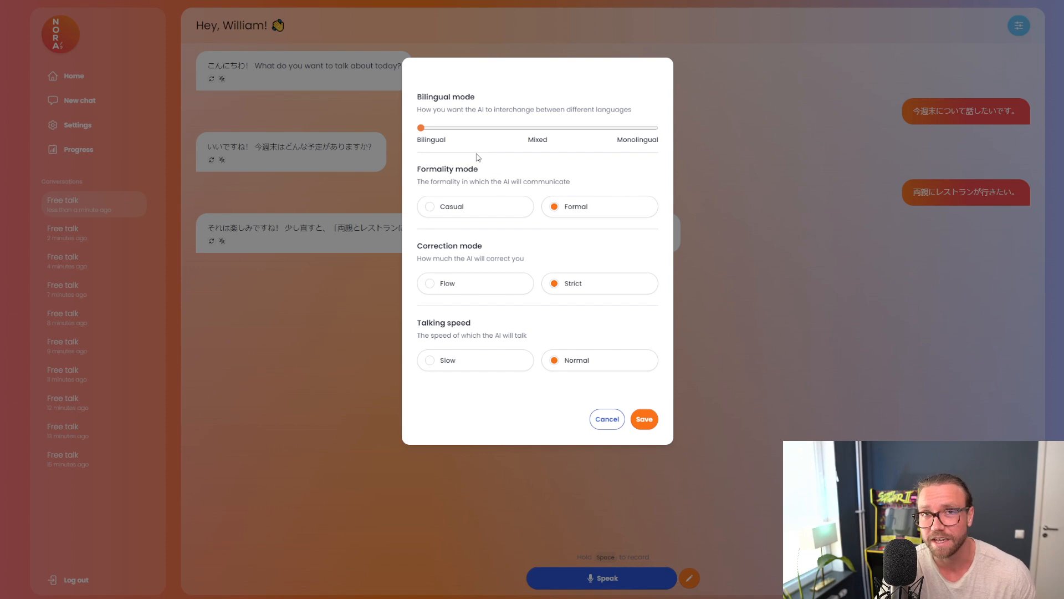
{"action": "mouse_move", "coordinate": [483, 161]}
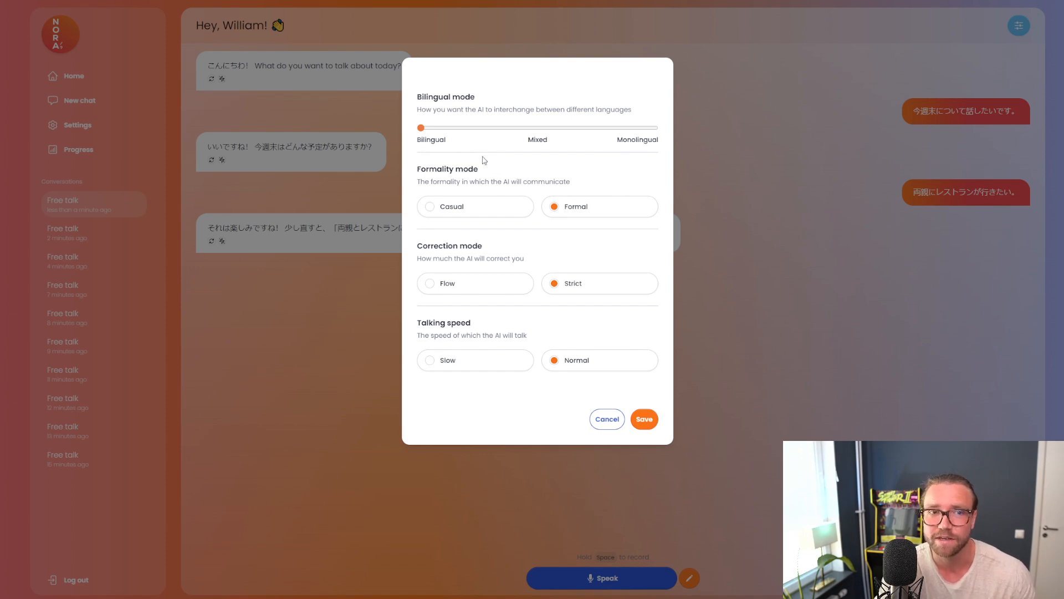
{"action": "mouse_move", "coordinate": [487, 163]}
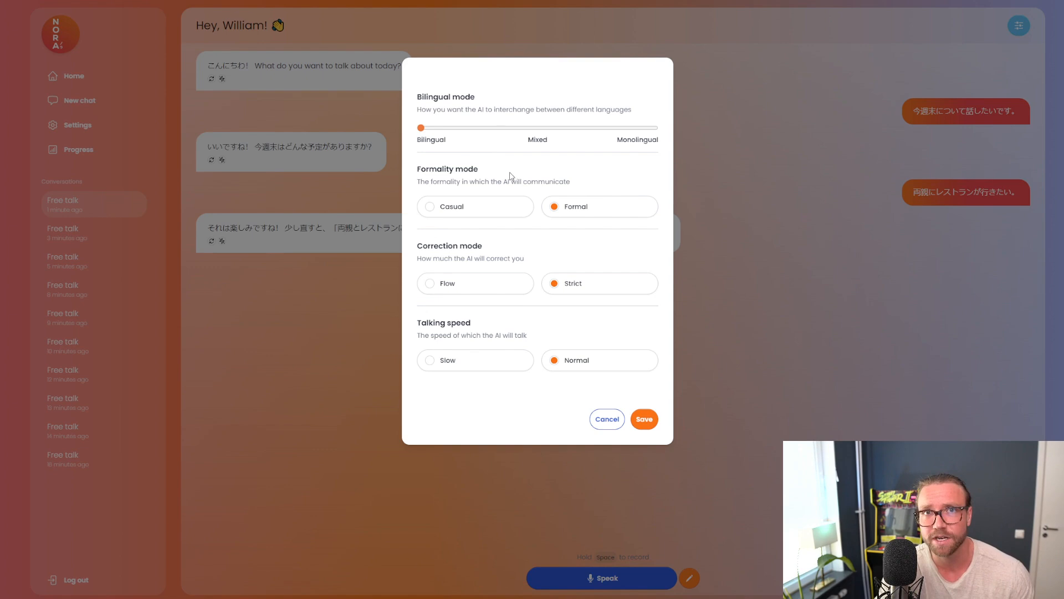
{"action": "mouse_move", "coordinate": [538, 172]}
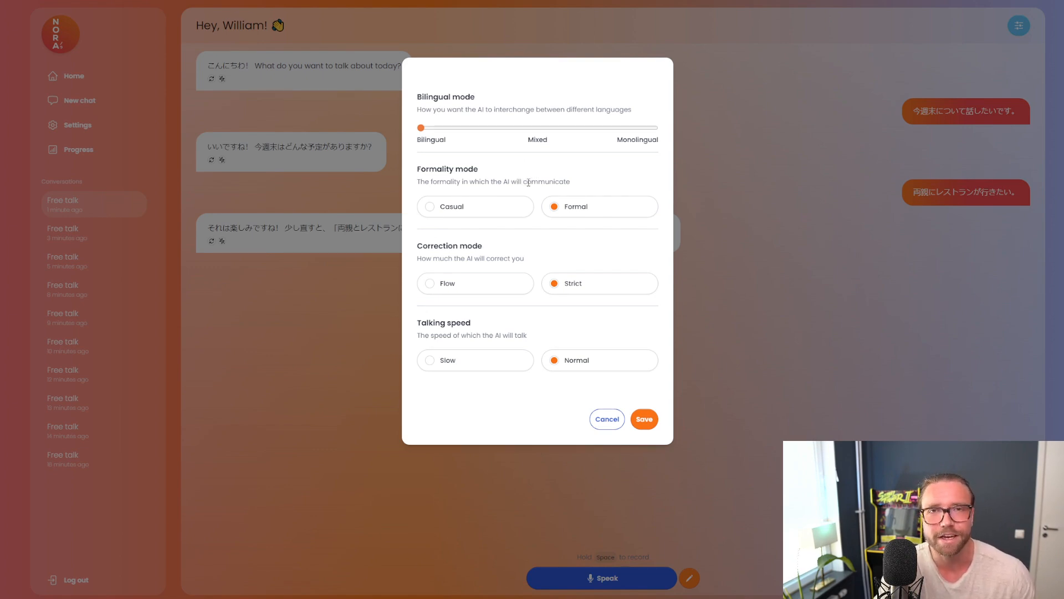
{"action": "mouse_move", "coordinate": [529, 190]}
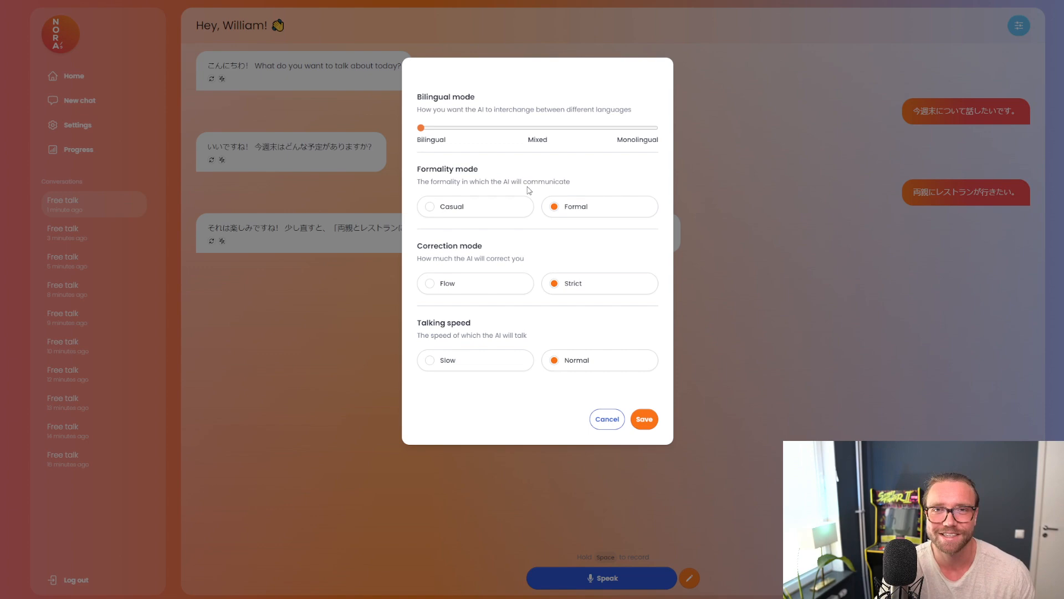
{"action": "mouse_move", "coordinate": [605, 177]}
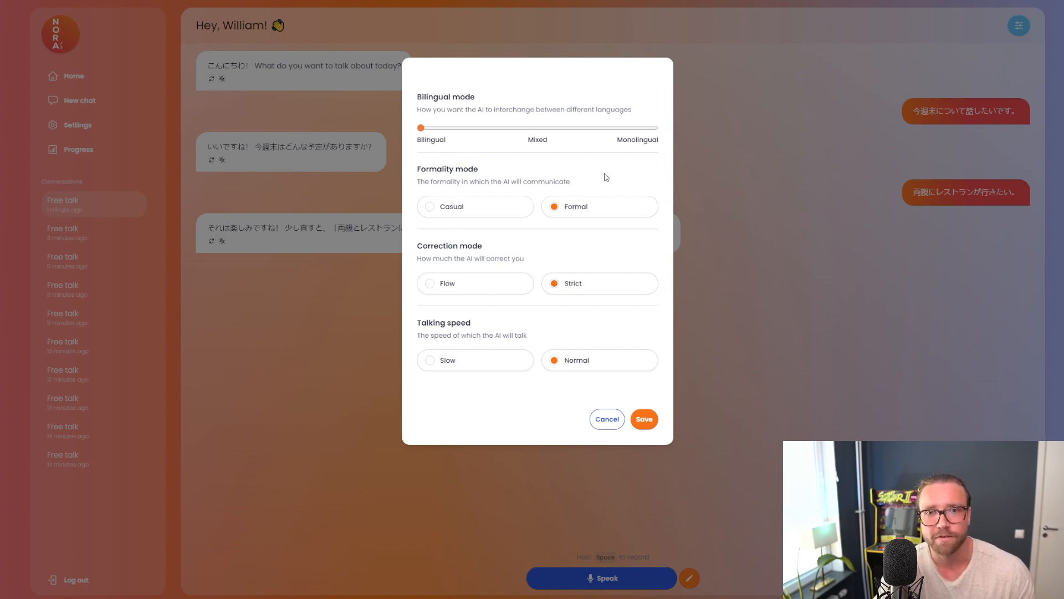
{"action": "mouse_move", "coordinate": [599, 183]}
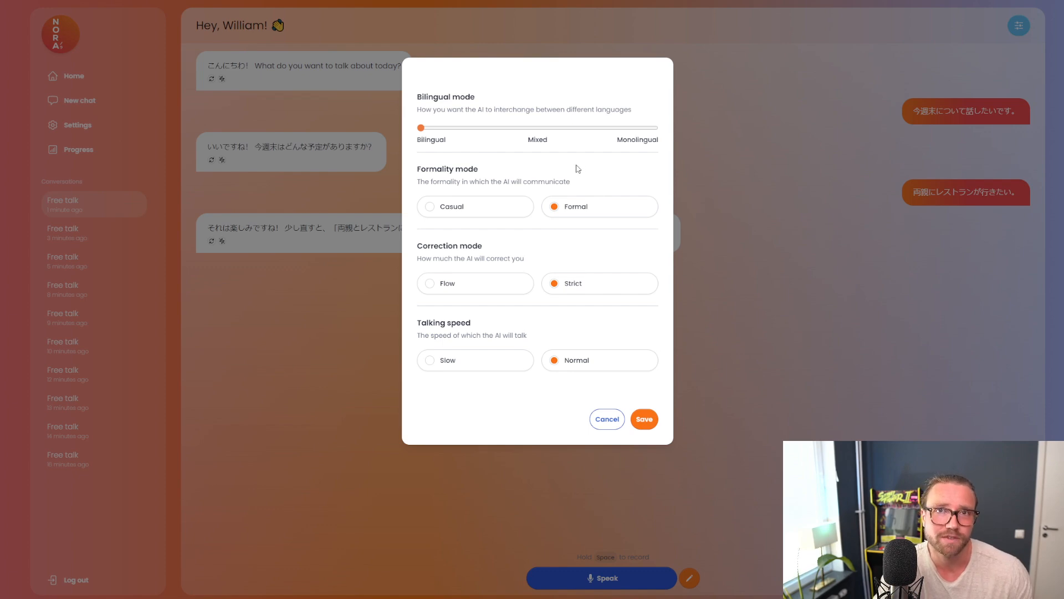
{"action": "mouse_move", "coordinate": [574, 175]}
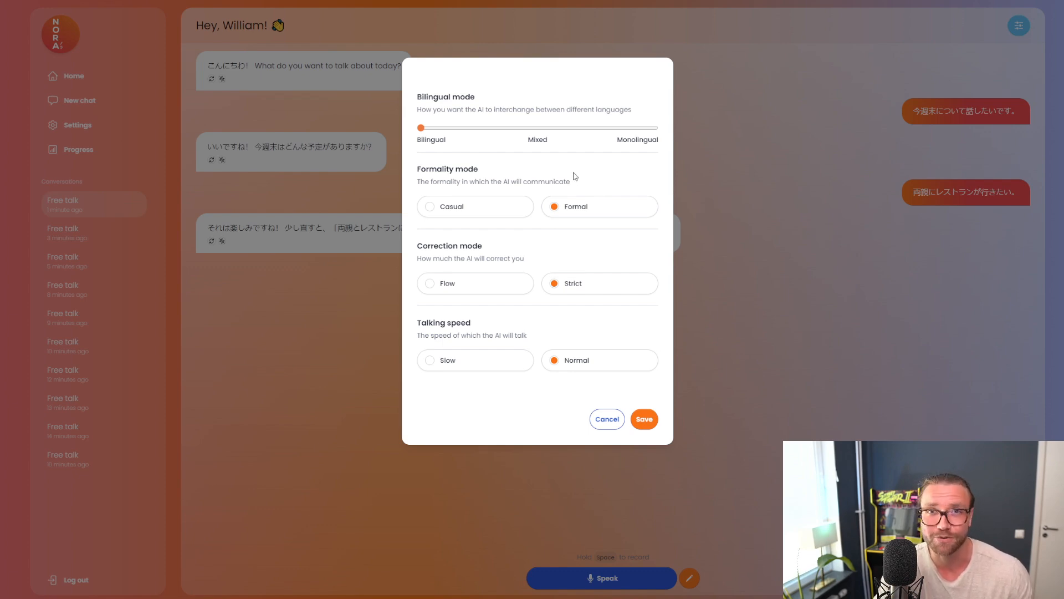
{"action": "mouse_move", "coordinate": [556, 193]}
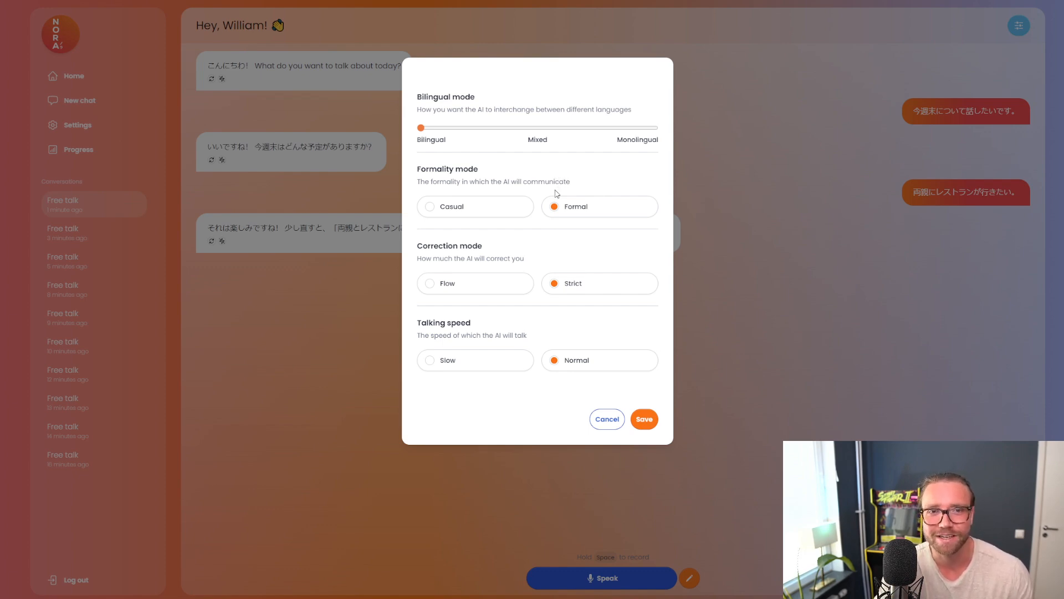
{"action": "mouse_move", "coordinate": [542, 178]}
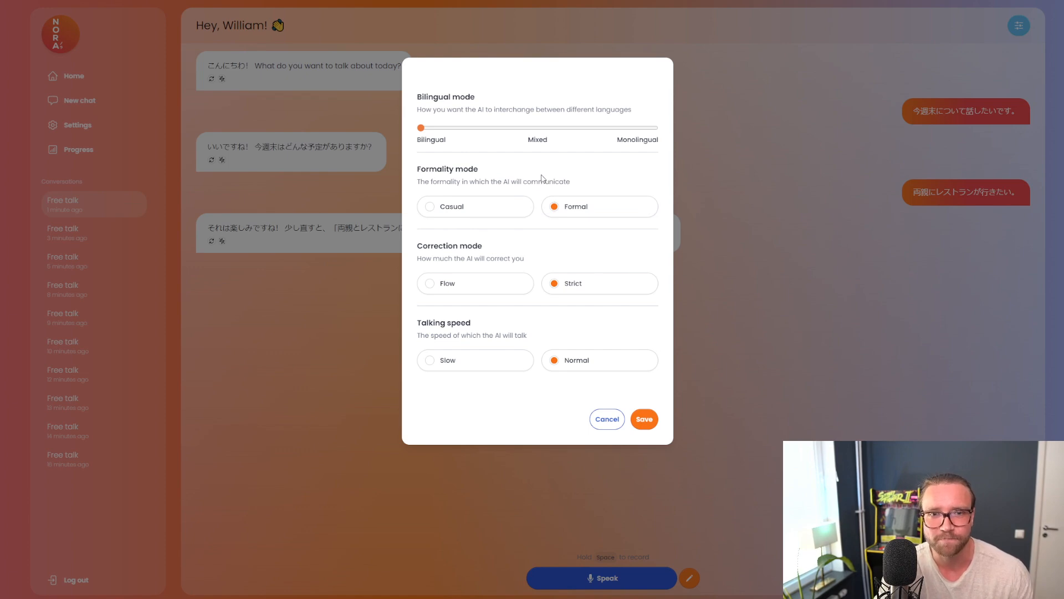
{"action": "mouse_move", "coordinate": [548, 251]}
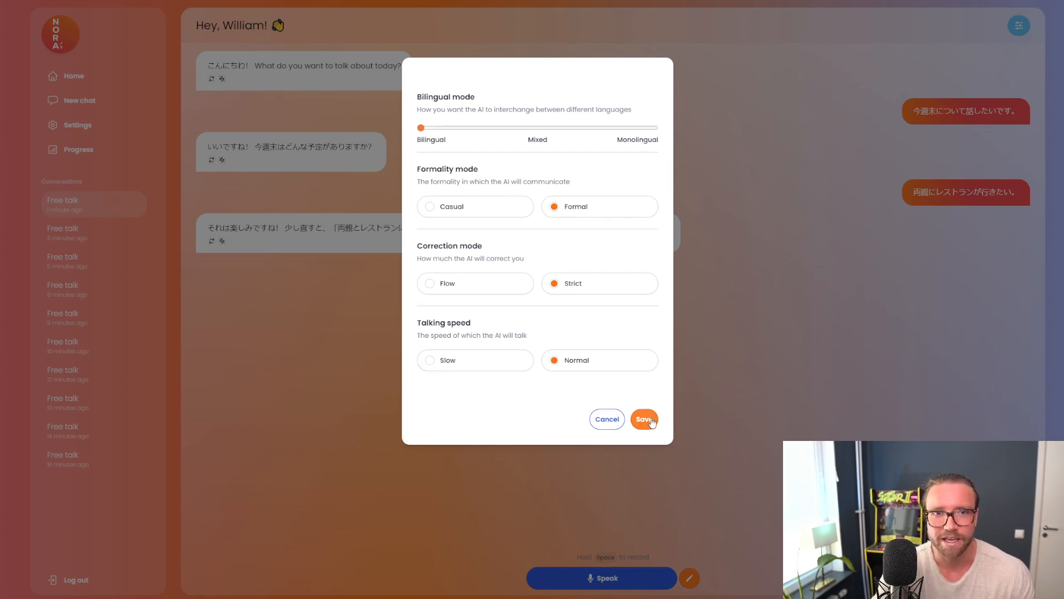
Save the chat settings, then ask in English for an explanation of the last sentence.
{"action": "left_click", "coordinate": [644, 419]}
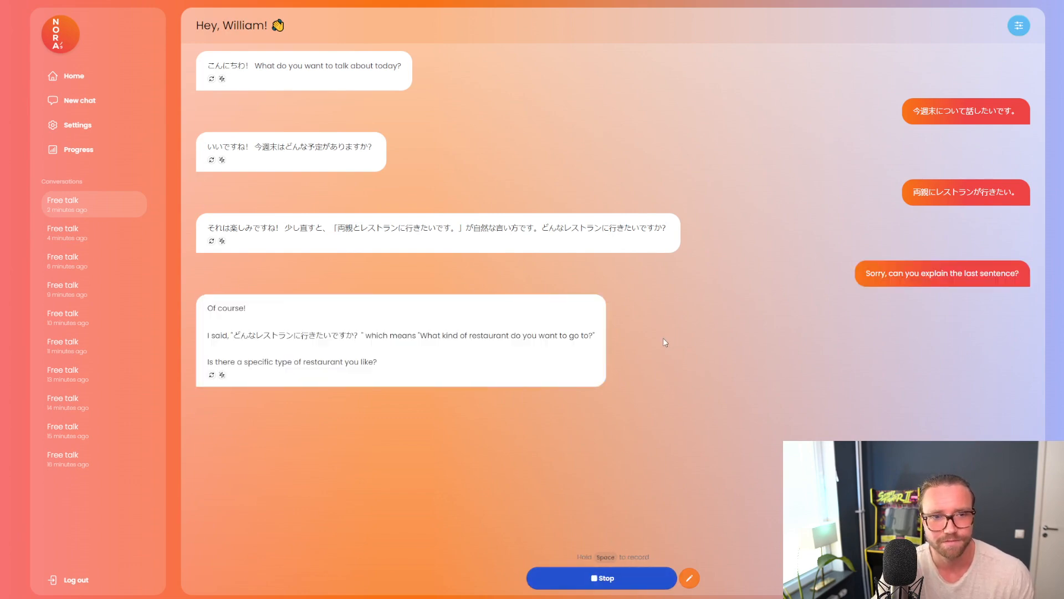
{"action": "mouse_move", "coordinate": [661, 333]}
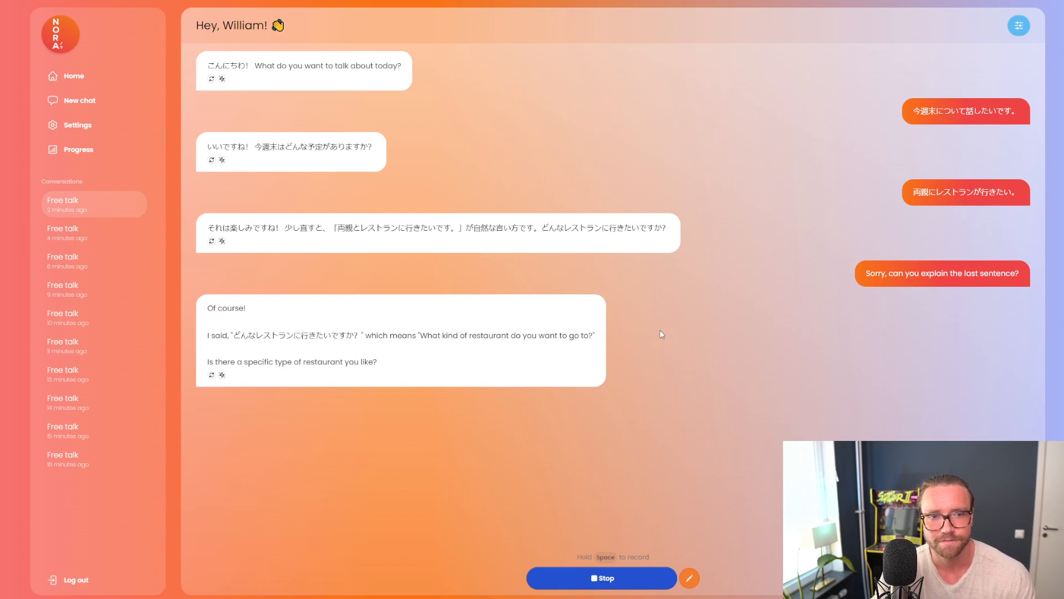
{"action": "mouse_move", "coordinate": [668, 338]}
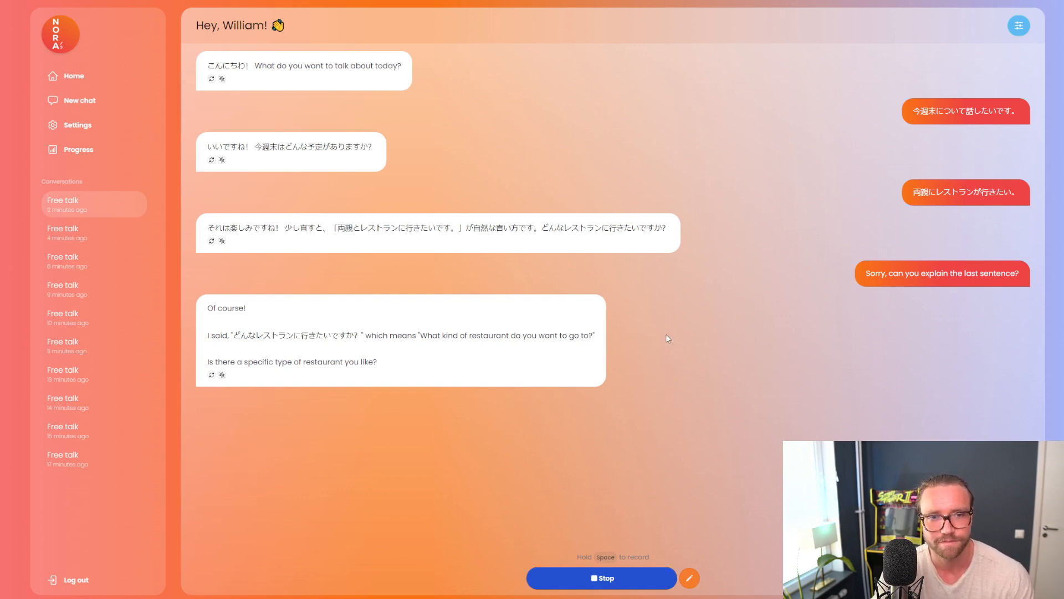
{"action": "mouse_move", "coordinate": [667, 326]}
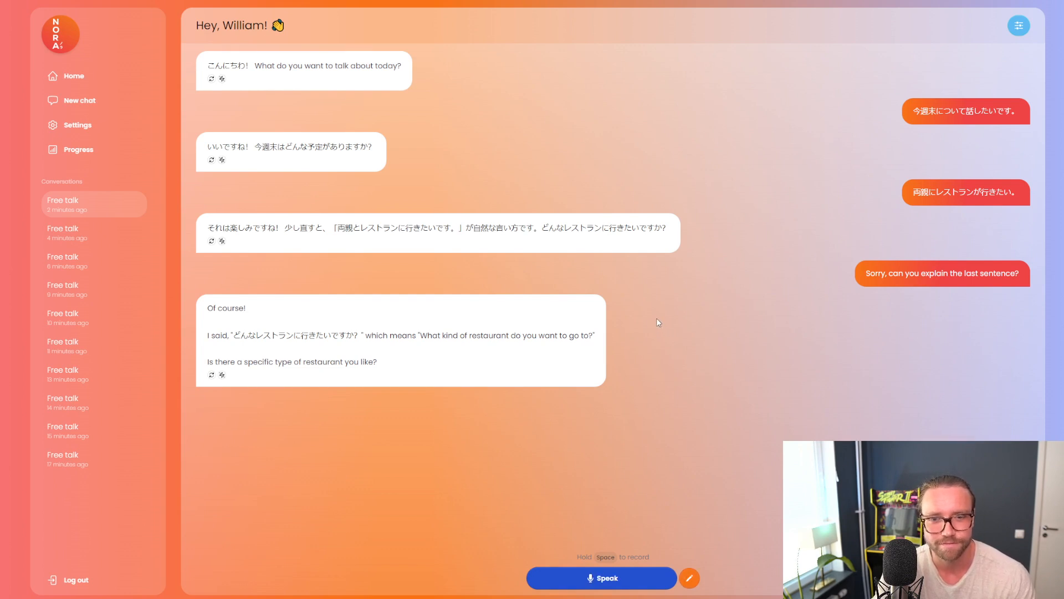
{"action": "mouse_move", "coordinate": [655, 312]}
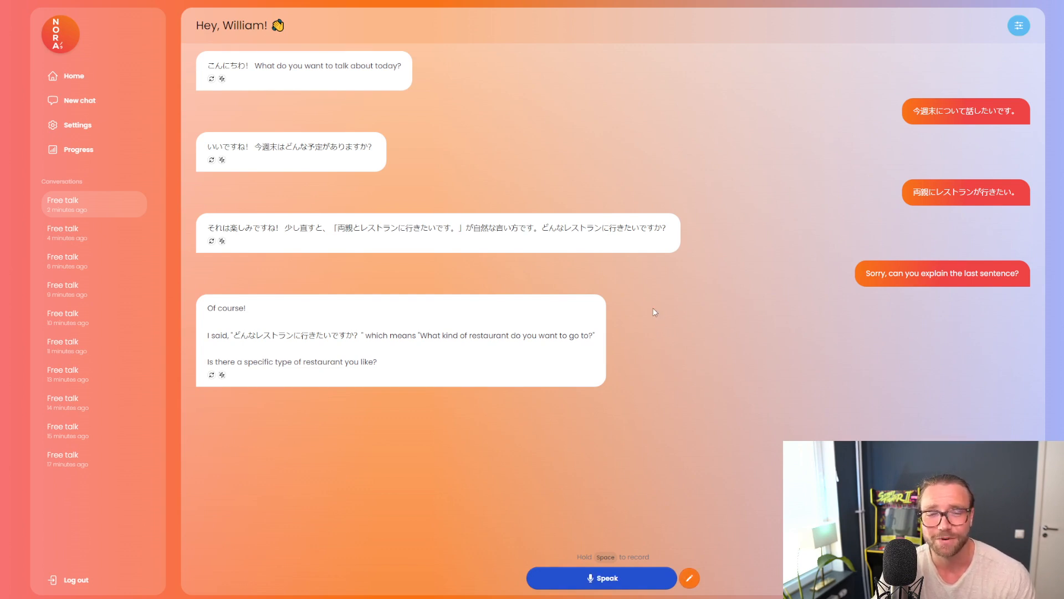
{"action": "mouse_move", "coordinate": [665, 315]}
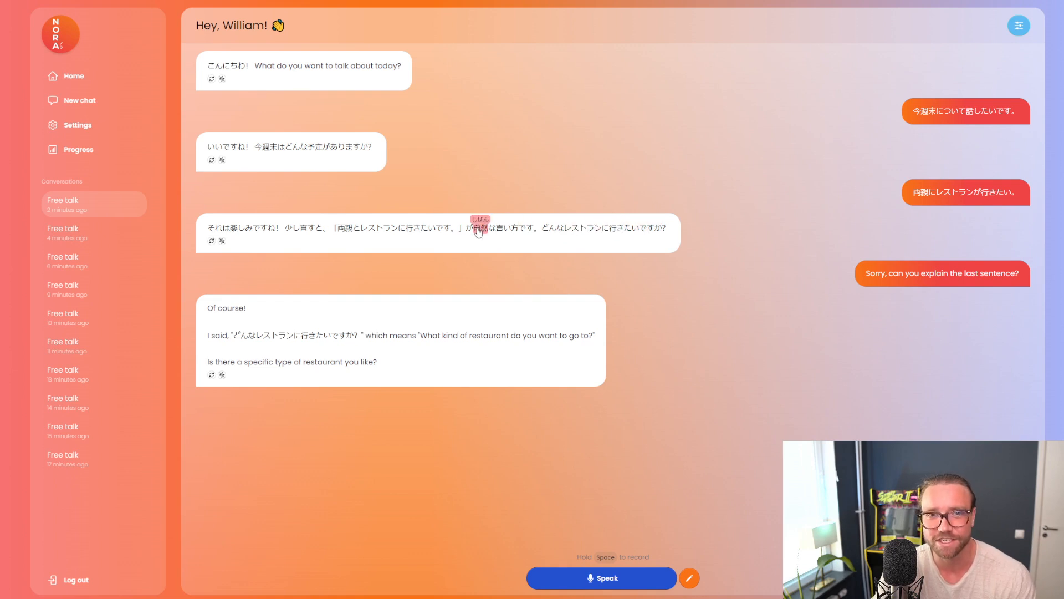
{"action": "left_click", "coordinate": [479, 228]}
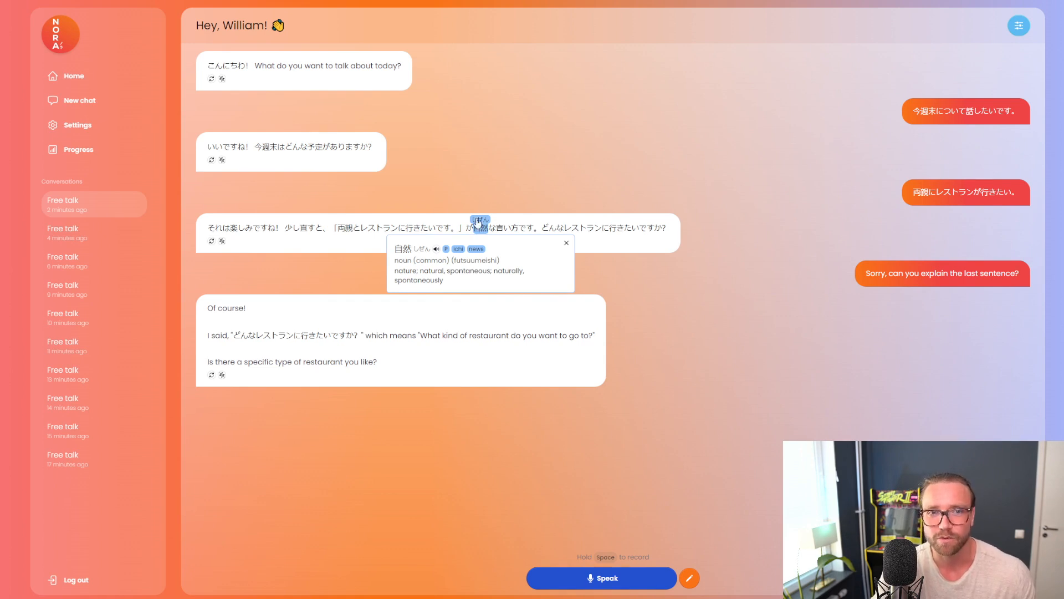
{"action": "left_click", "coordinate": [343, 227]}
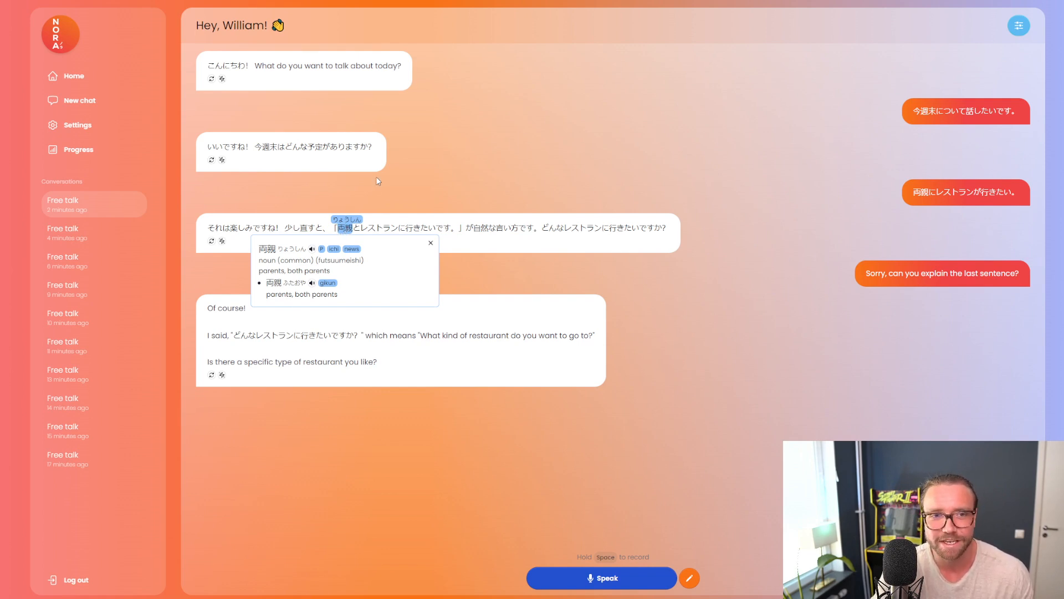
{"action": "left_click", "coordinate": [430, 243]}
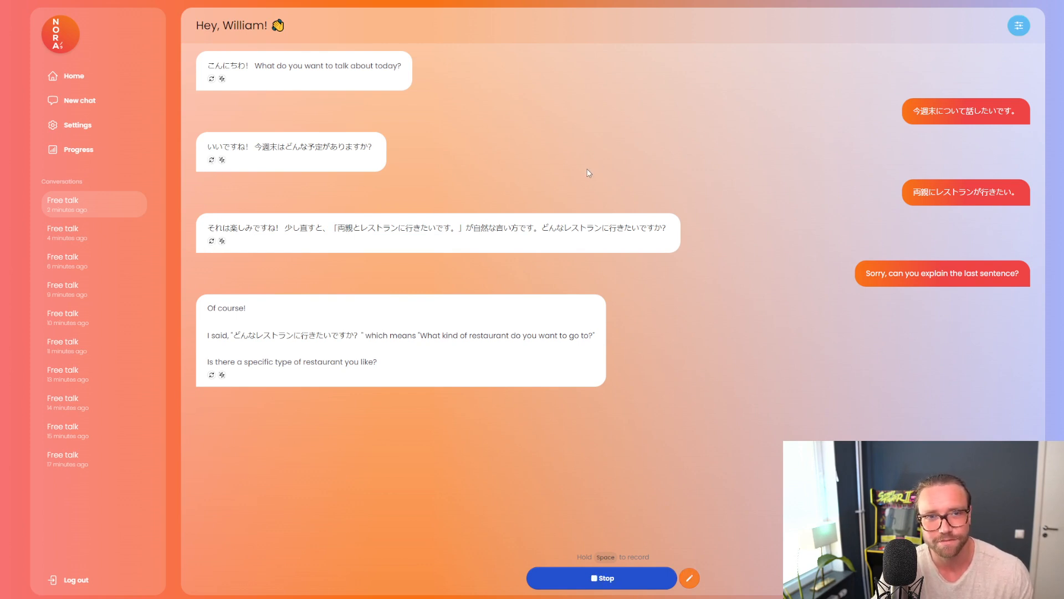
{"action": "mouse_move", "coordinate": [520, 175]}
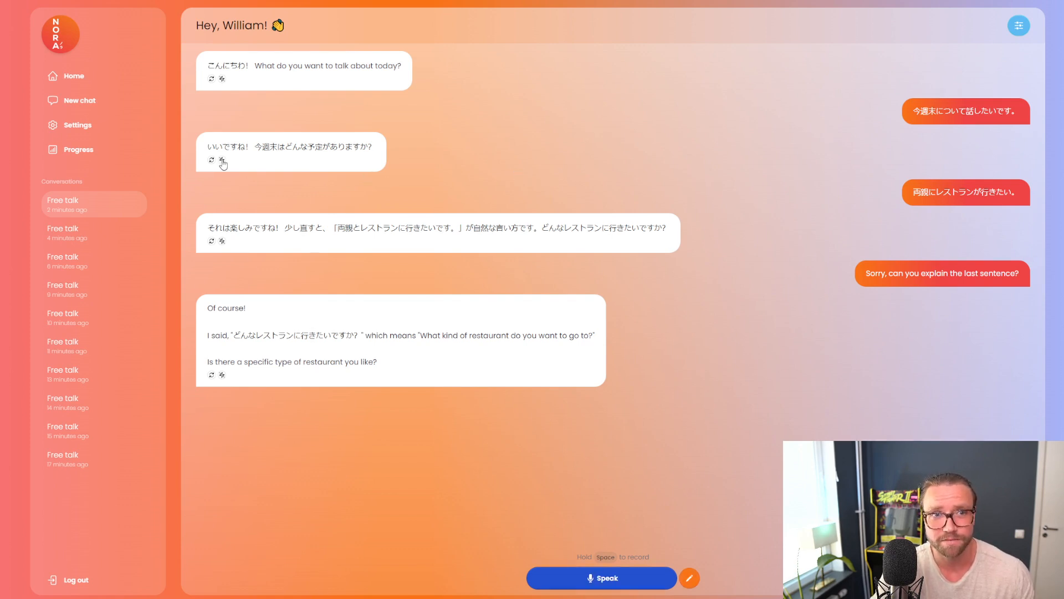
{"action": "left_click", "coordinate": [599, 578]}
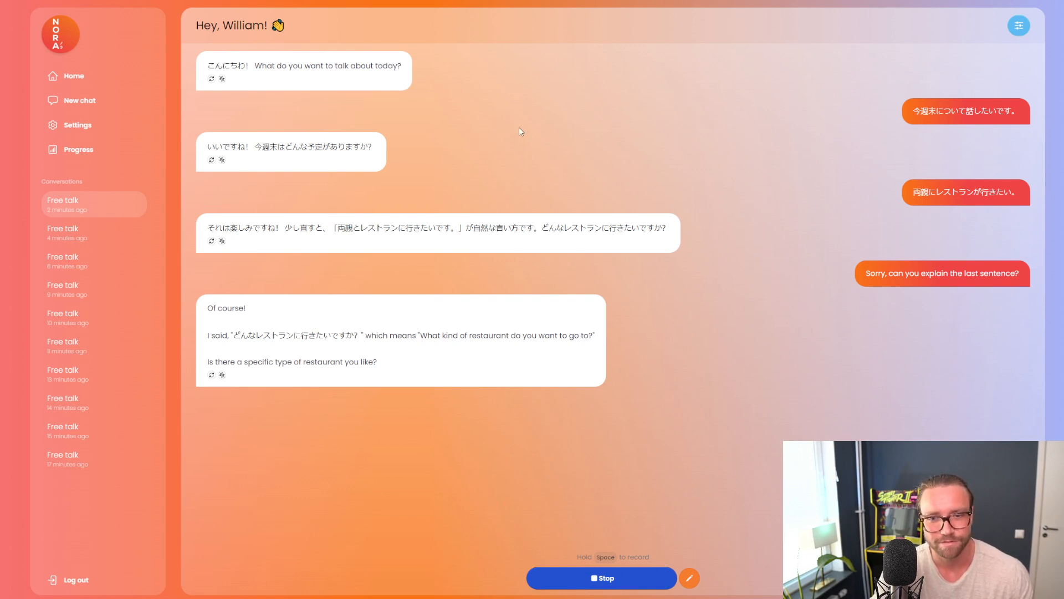
{"action": "left_click", "coordinate": [599, 578]}
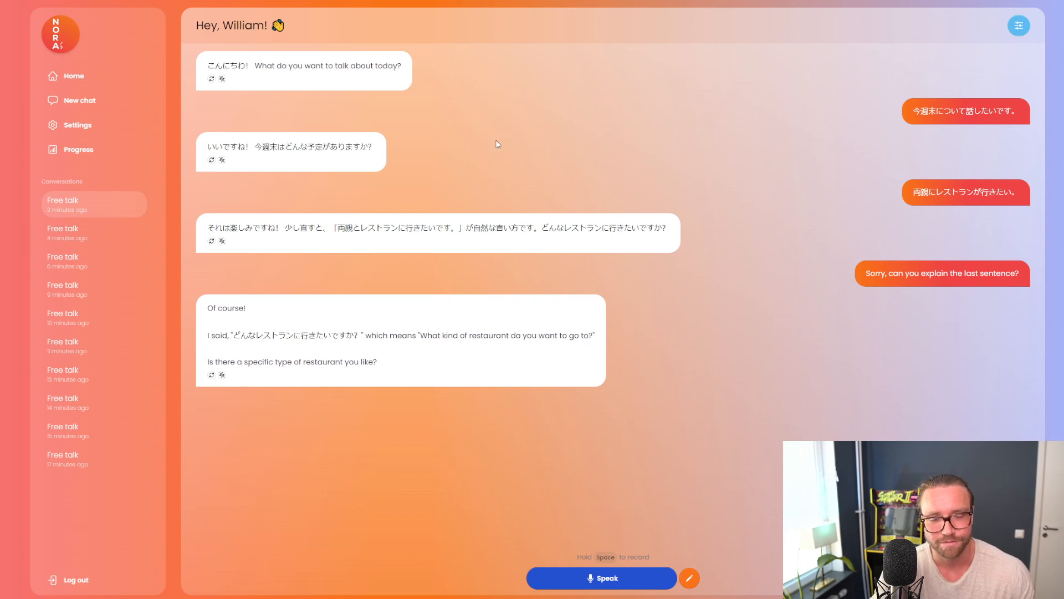
{"action": "mouse_move", "coordinate": [499, 143]}
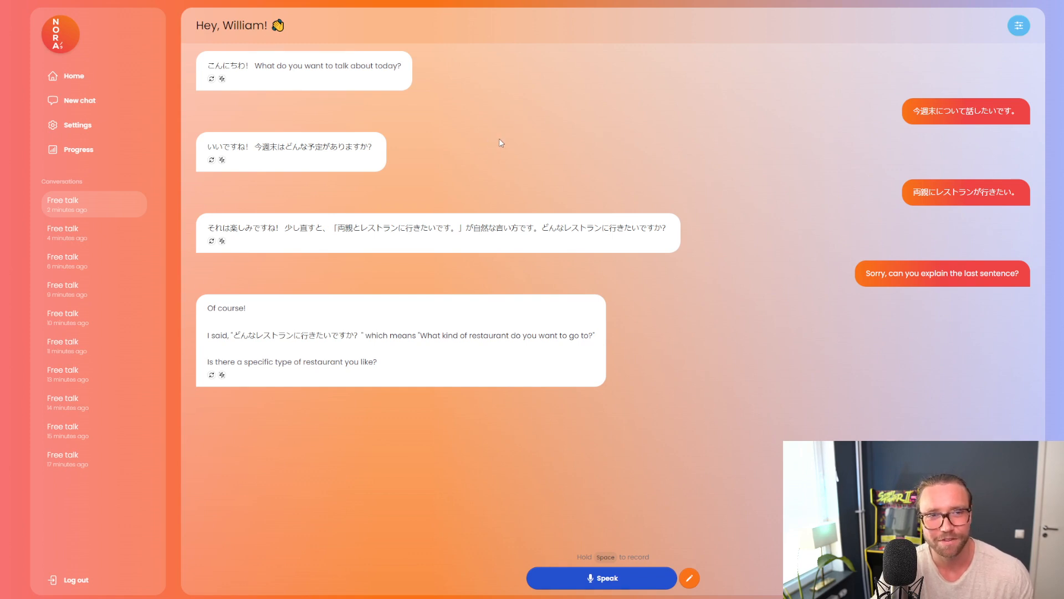
{"action": "mouse_move", "coordinate": [526, 162]}
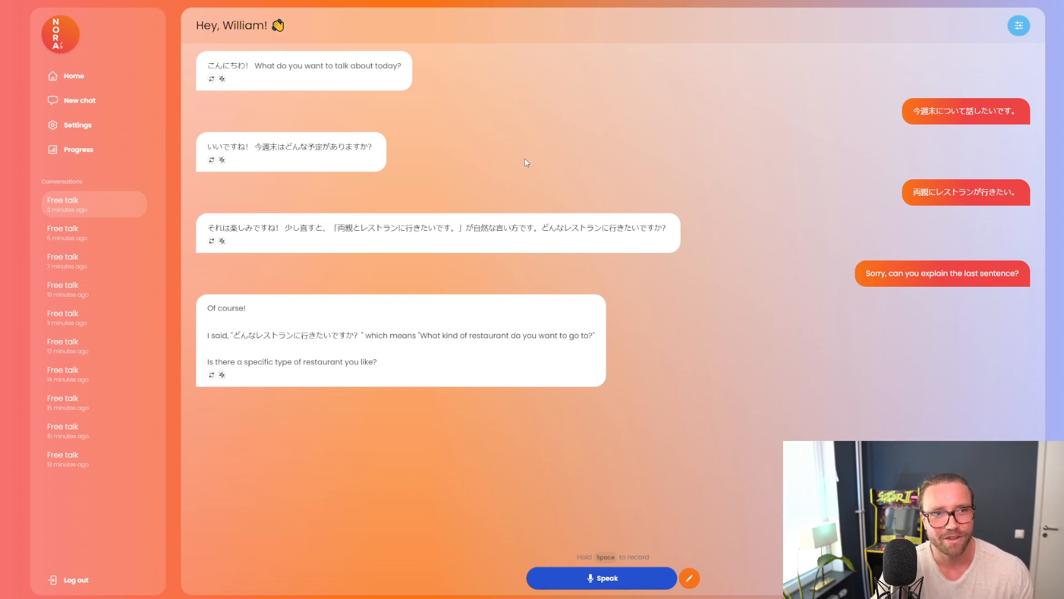
{"action": "mouse_move", "coordinate": [441, 146]}
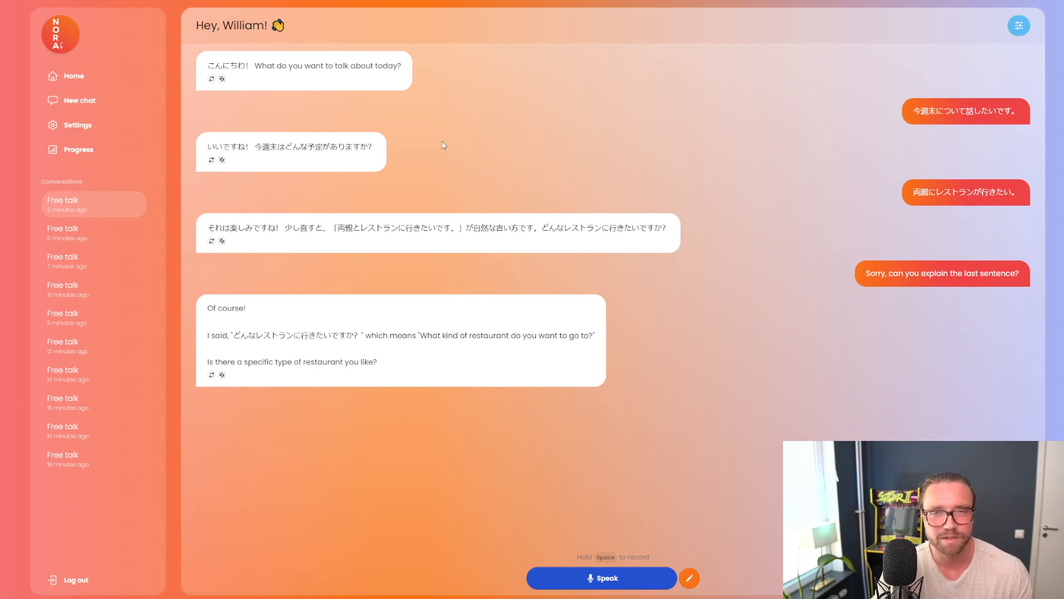
{"action": "mouse_move", "coordinate": [502, 138]}
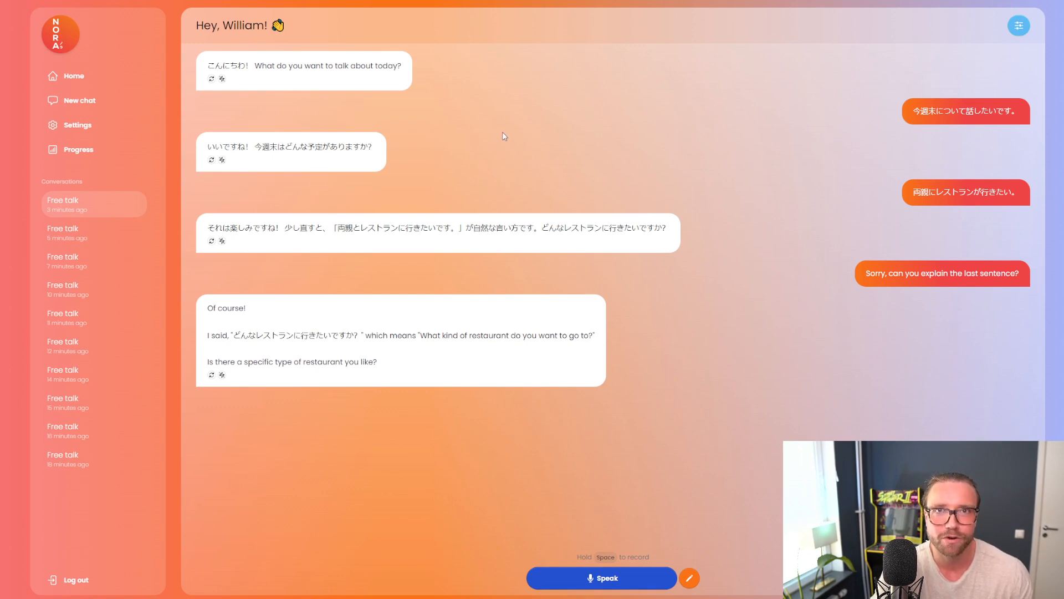
{"action": "mouse_move", "coordinate": [485, 140]}
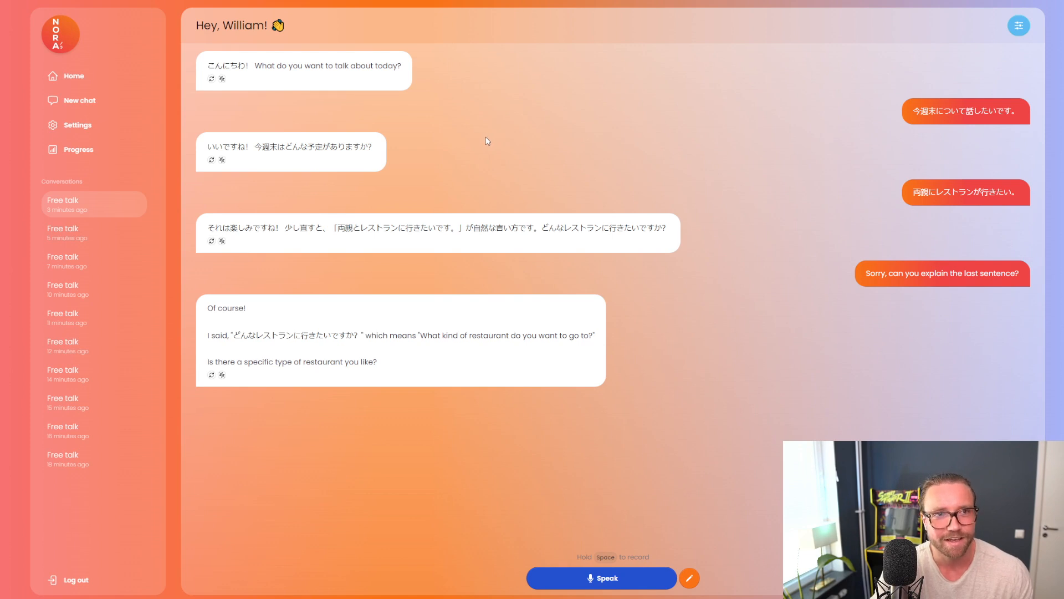
{"action": "mouse_move", "coordinate": [490, 149]}
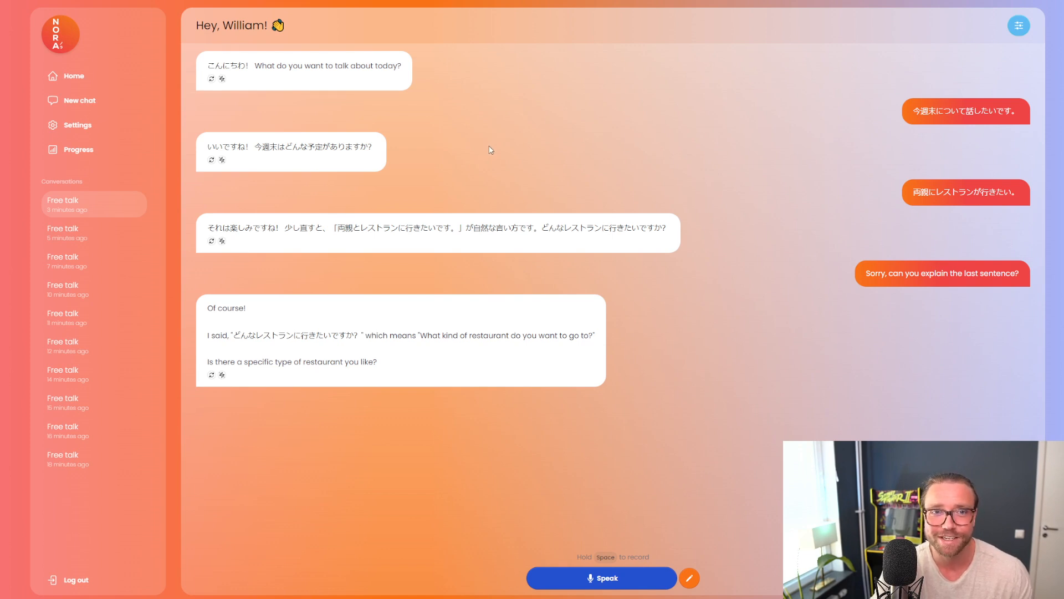